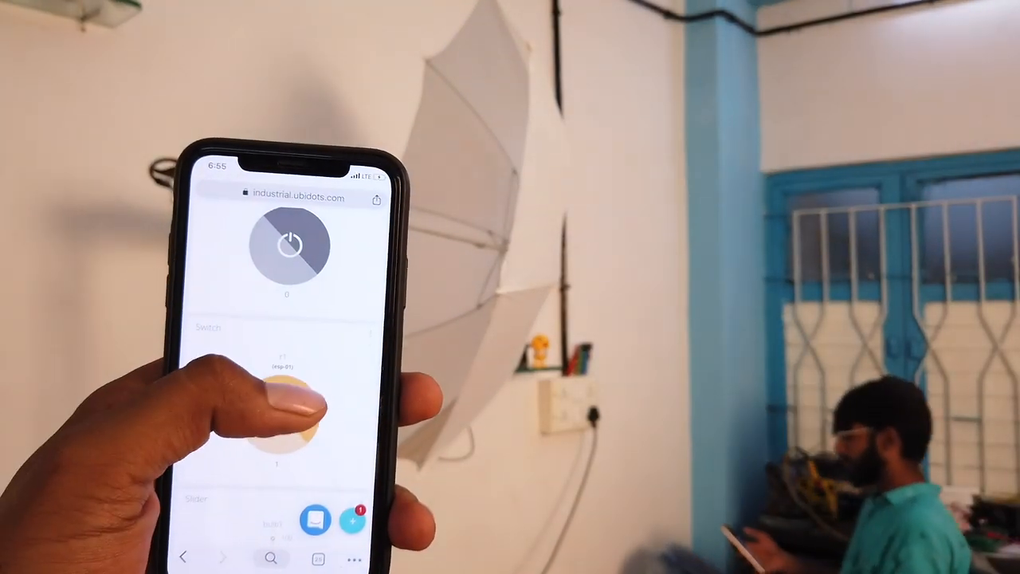
Open the ESP-01 4ch Automation board's Gerber file: 10 boards, 6 layers, $87.
{"action": "left_click", "coordinate": [279, 415]}
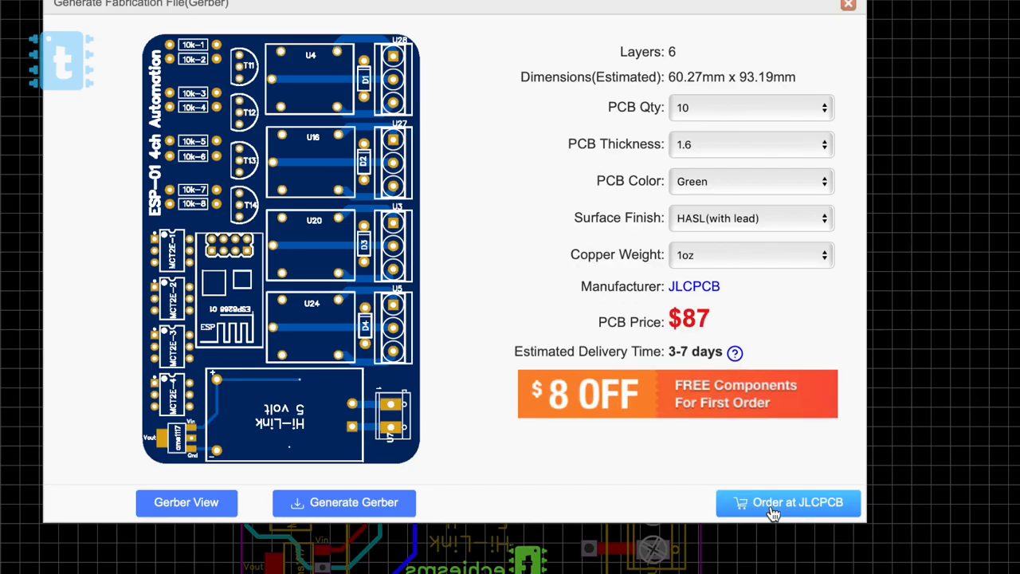
Send the board to JLCPCB and scroll to the 6-layer, 93×60 mm order fields.
{"action": "left_click", "coordinate": [788, 502]}
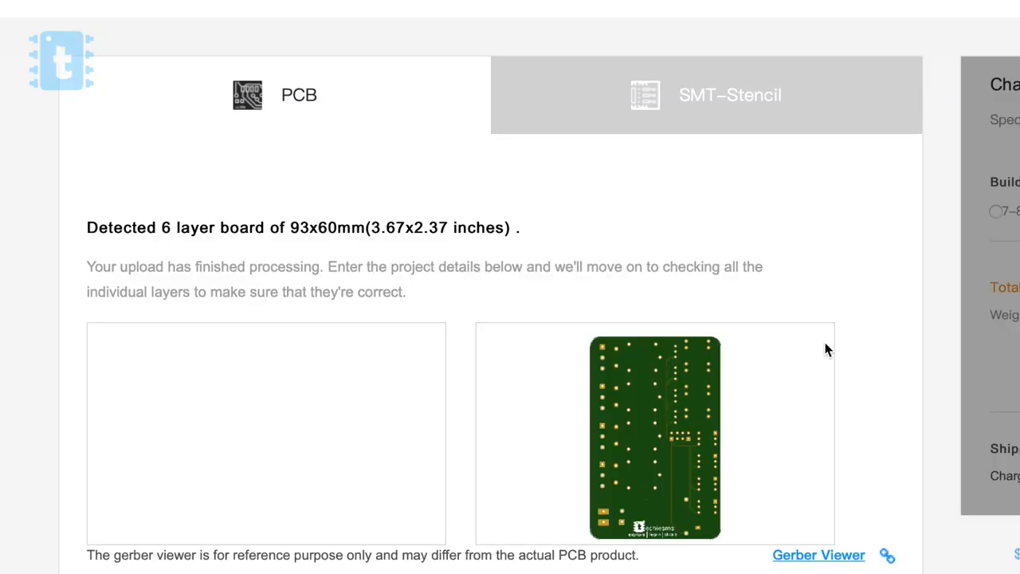
{"action": "scroll", "scroll_direction": "down", "scroll_amount": 3}
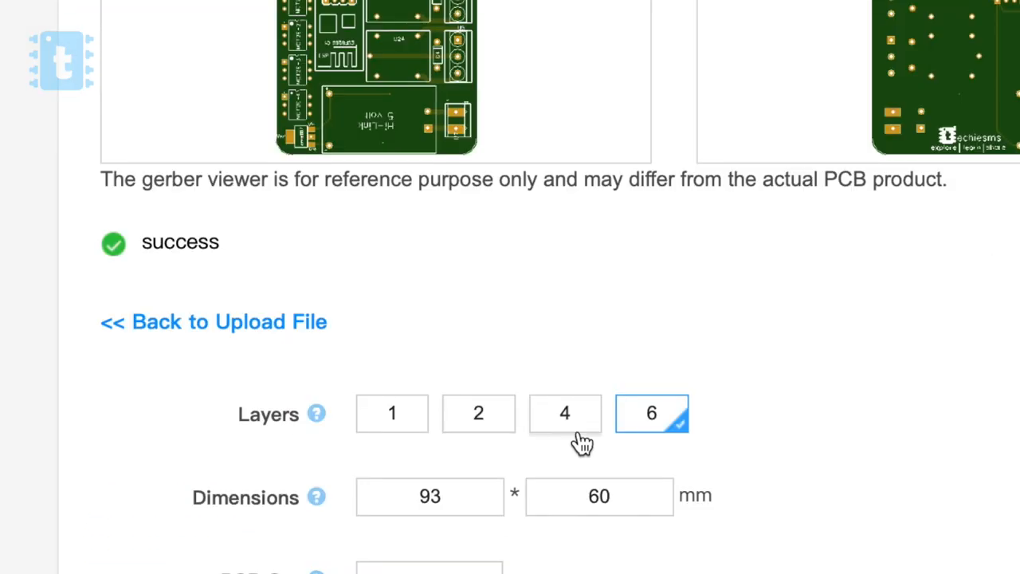
{"action": "mouse_move", "coordinate": [658, 439]}
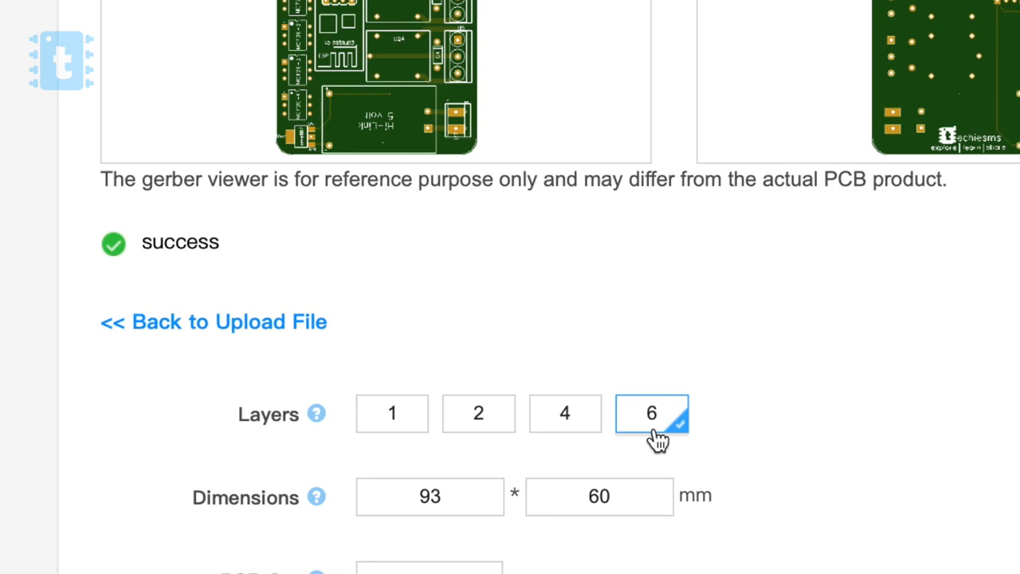
{"action": "scroll", "scroll_direction": "down", "scroll_amount": 3}
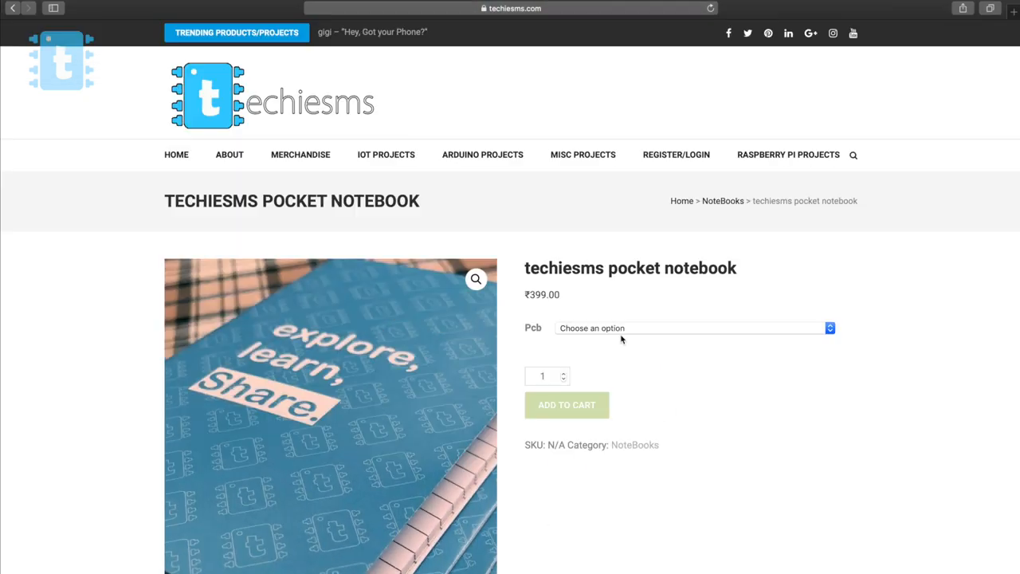
Add the pocket notebook with the ESP8266 based dimmer PCB to the cart.
{"action": "left_click", "coordinate": [694, 328]}
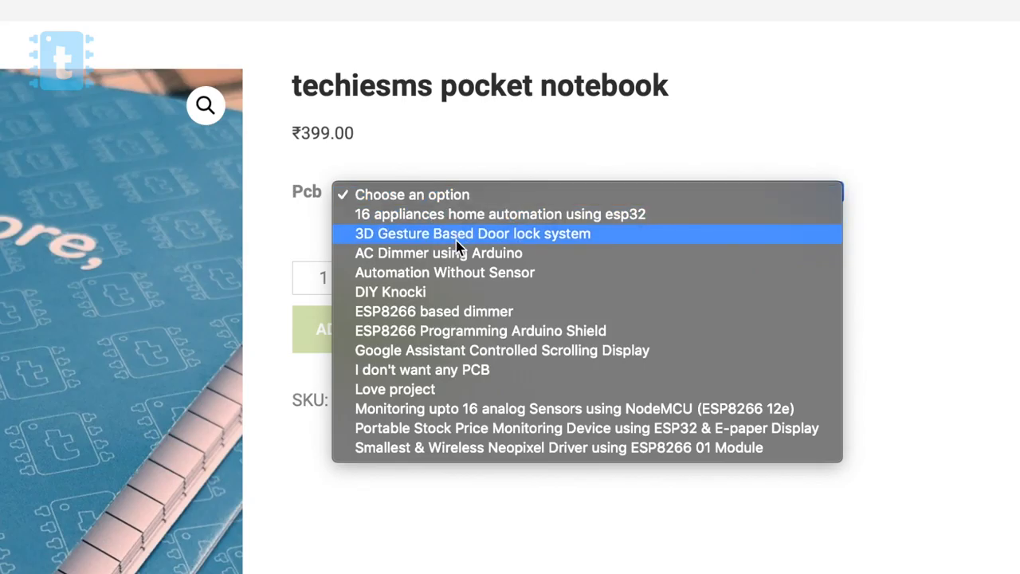
{"action": "left_click", "coordinate": [434, 311]}
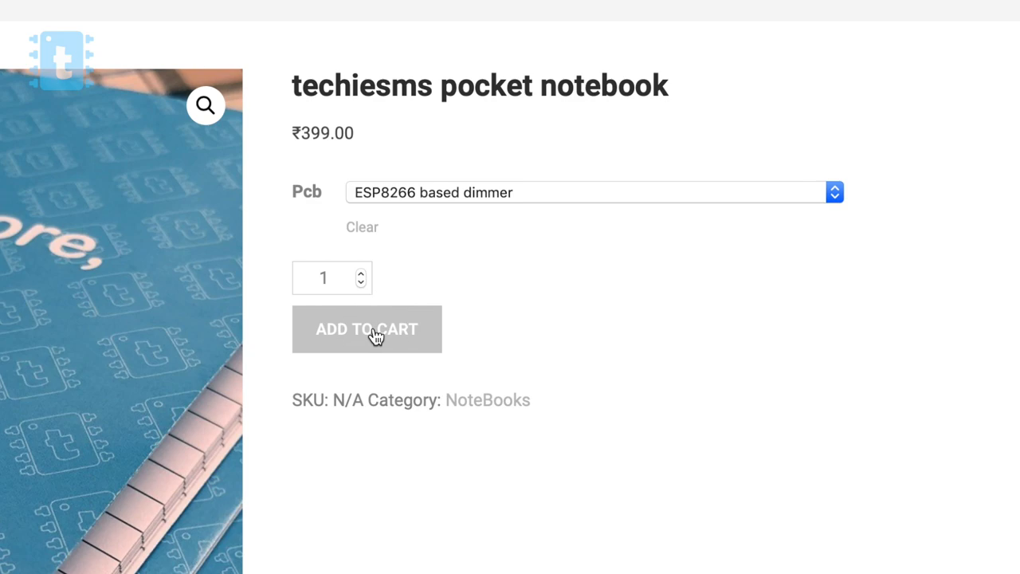
{"action": "left_click", "coordinate": [366, 328]}
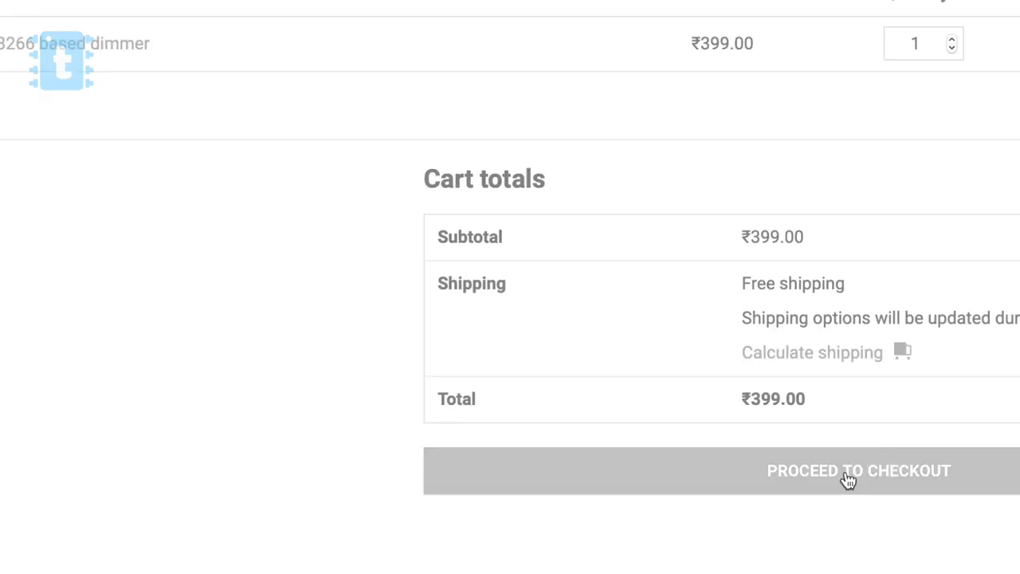
{"action": "mouse_move", "coordinate": [837, 485]}
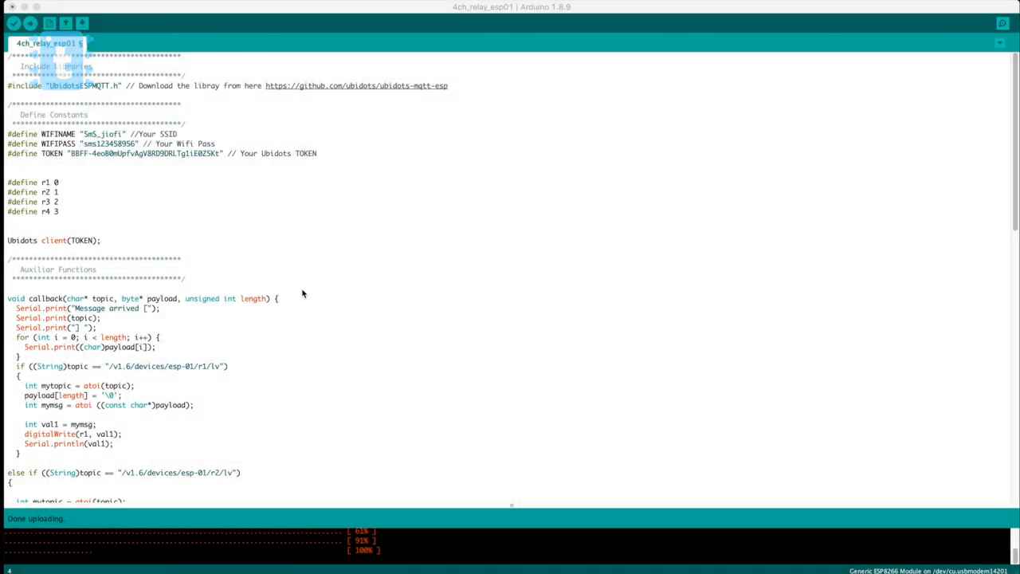
{"action": "mouse_move", "coordinate": [345, 269]}
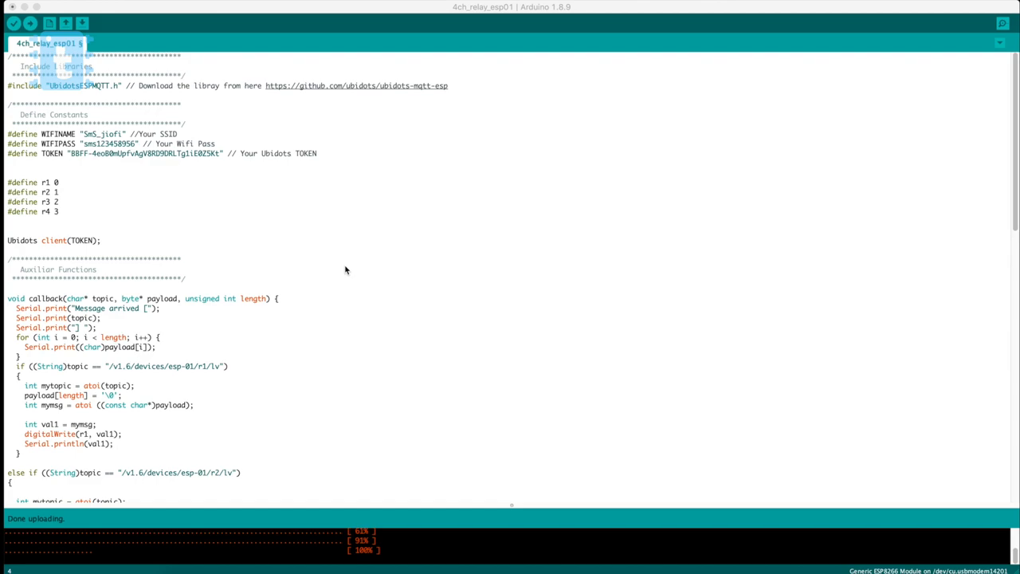
{"action": "mouse_move", "coordinate": [133, 157]}
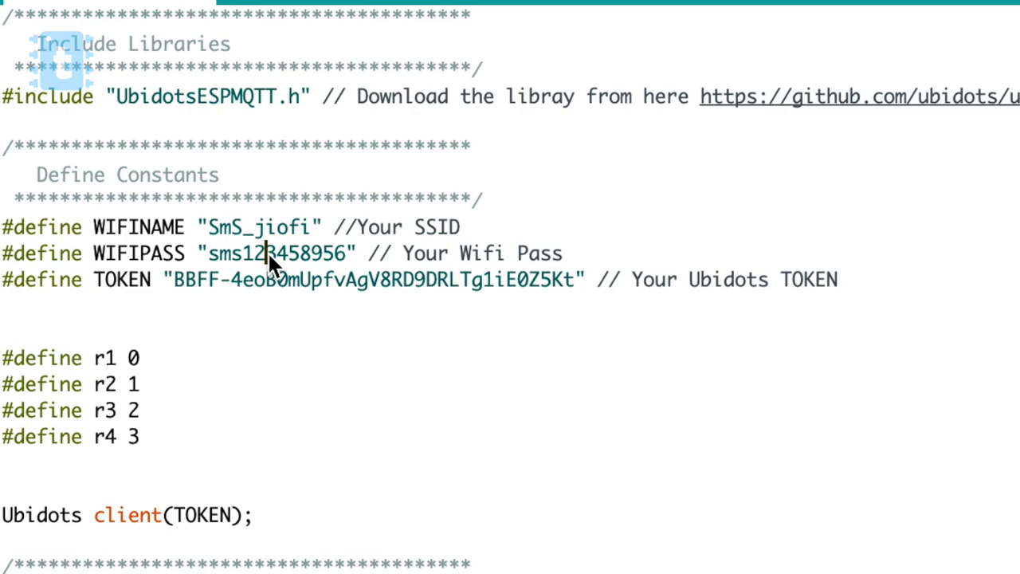
{"action": "double_click", "coordinate": [271, 252]}
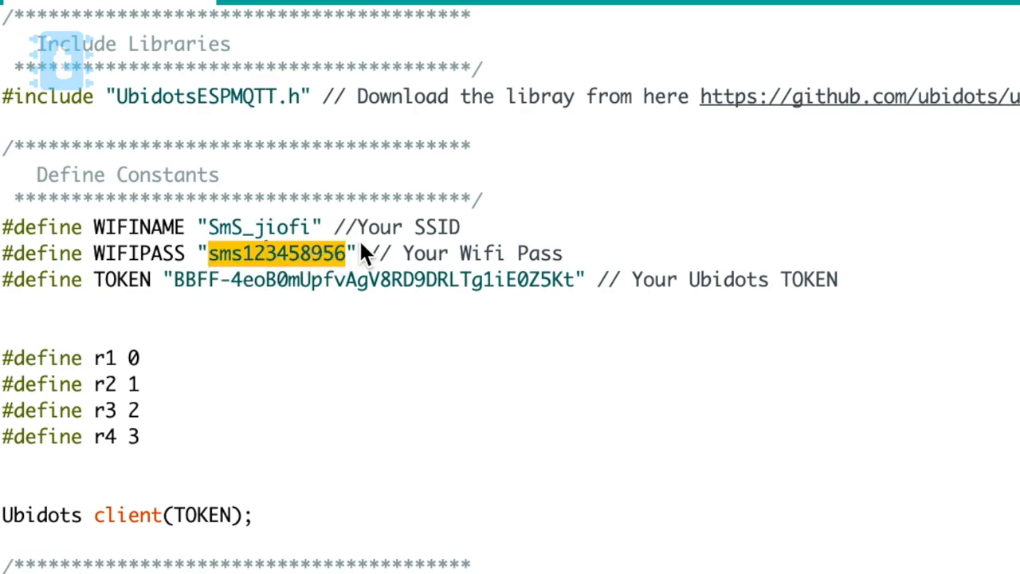
{"action": "mouse_move", "coordinate": [455, 257]}
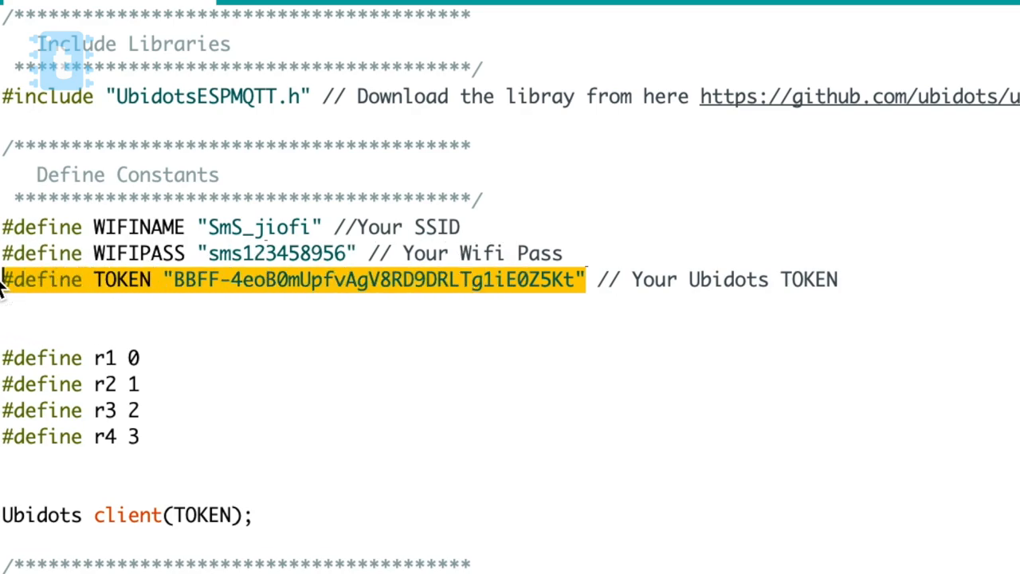
{"action": "mouse_move", "coordinate": [312, 331]}
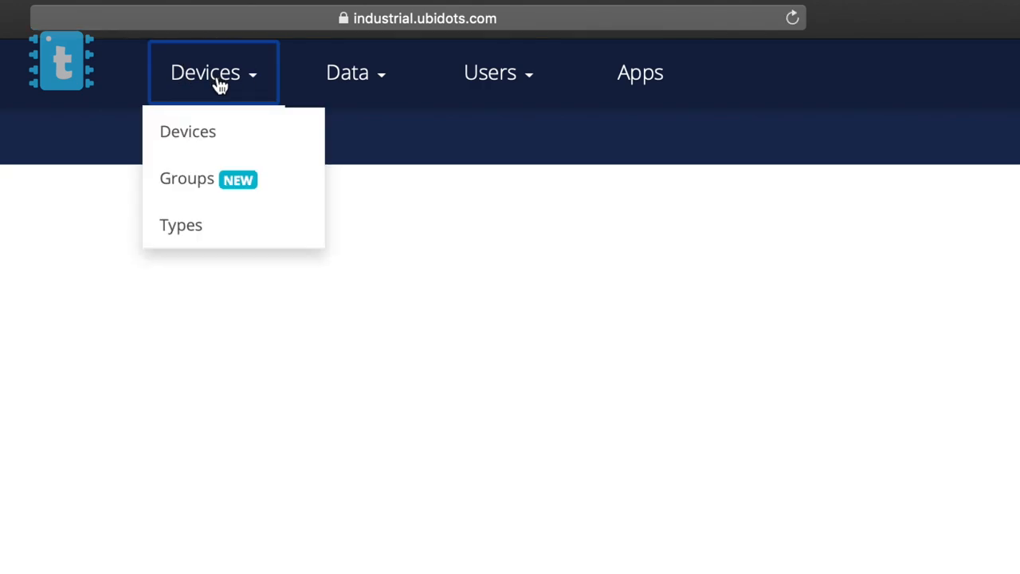
Create a blank Ubidots device named esp-01.
{"action": "left_click", "coordinate": [188, 131]}
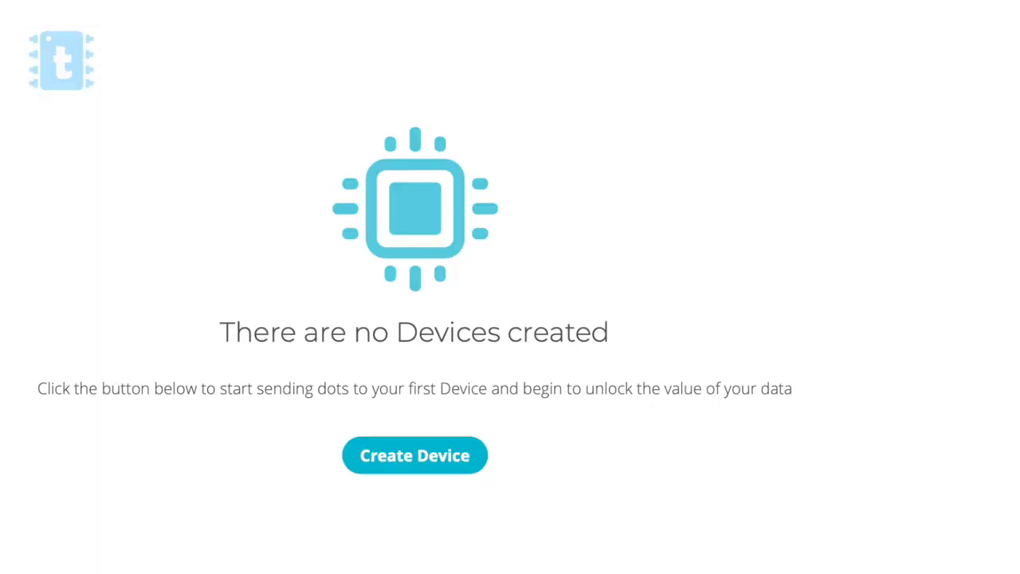
{"action": "left_click", "coordinate": [414, 455]}
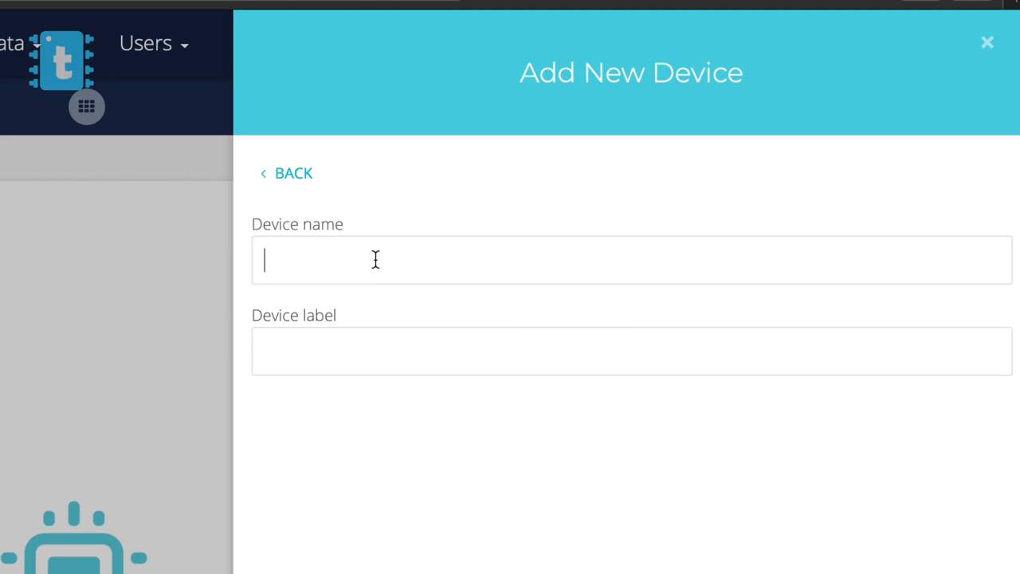
{"action": "type", "text": "esp-01"}
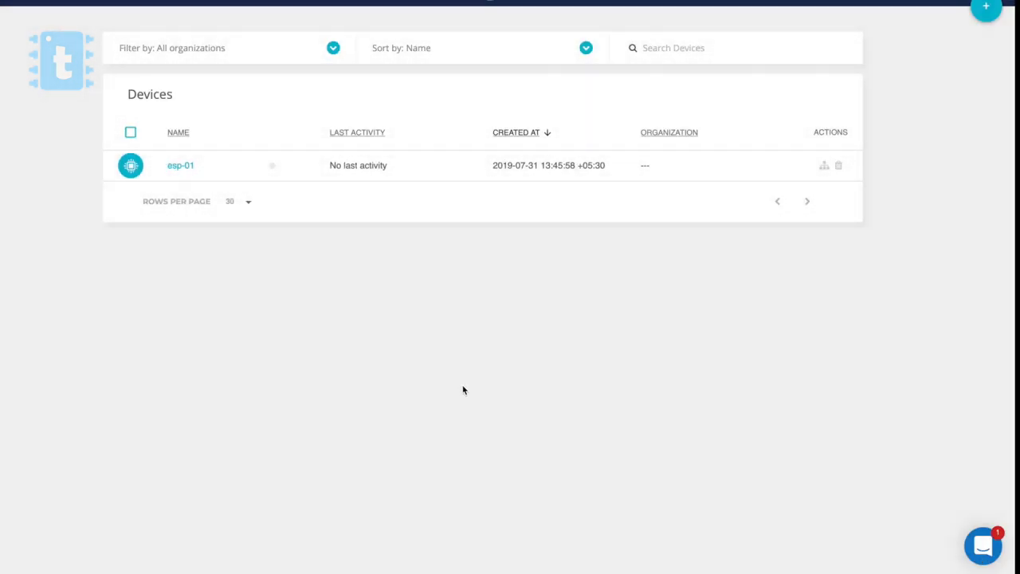
Add raw variables to the esp-01 device, the first named r1.
{"action": "left_click", "coordinate": [181, 165]}
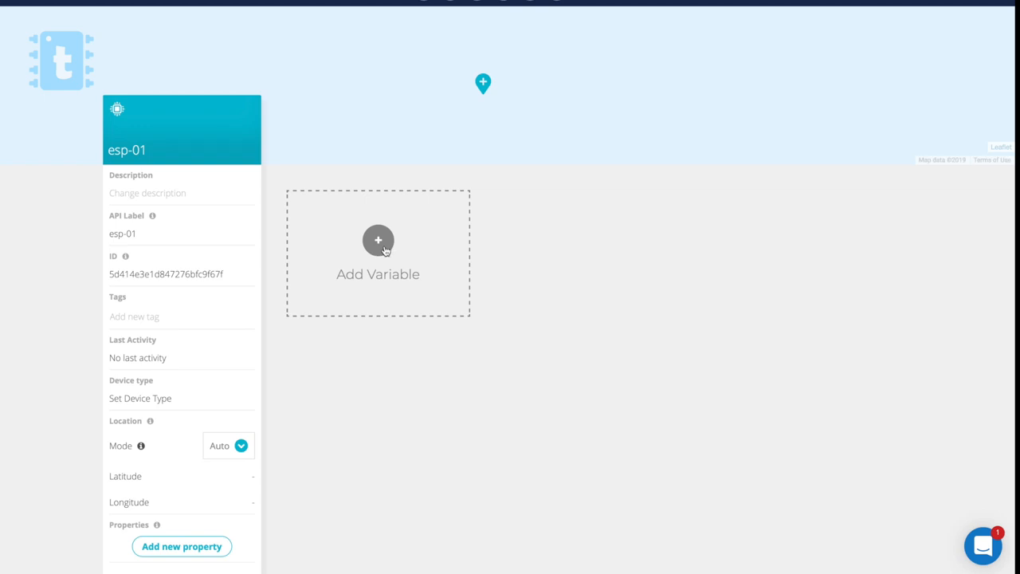
{"action": "left_click", "coordinate": [377, 240]}
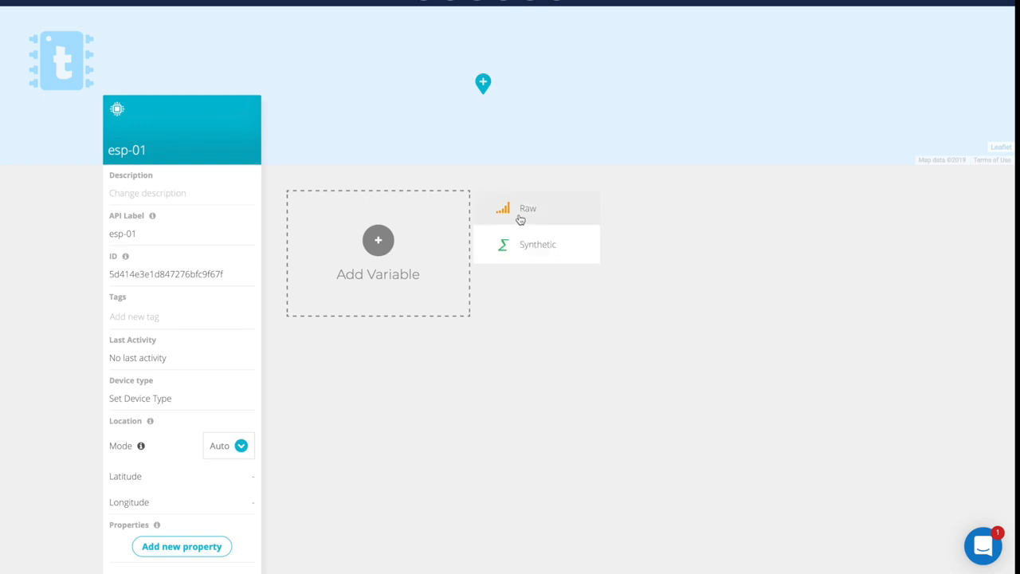
{"action": "left_click", "coordinate": [528, 208]}
{"action": "type", "text": "r"}
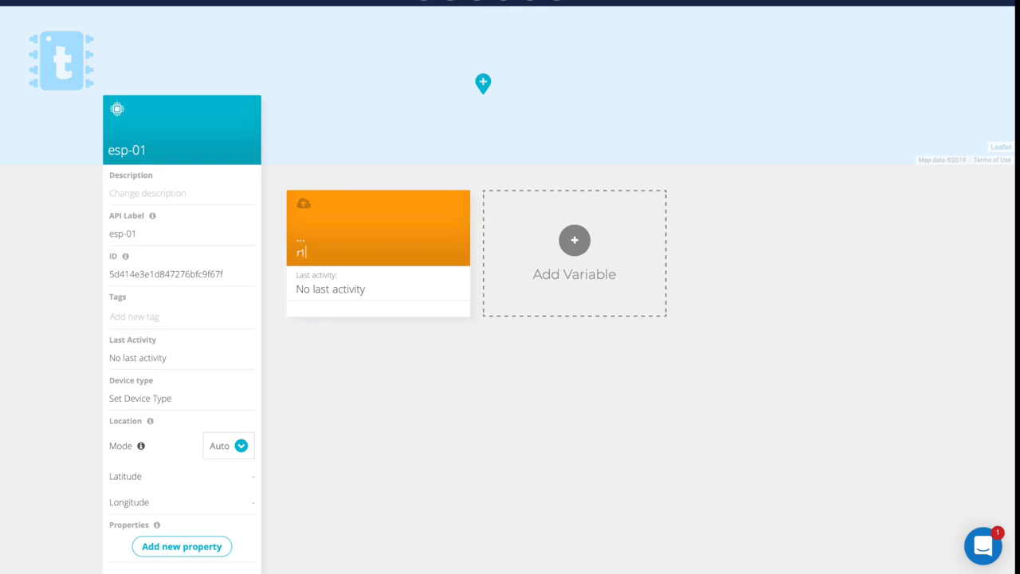
{"action": "left_click", "coordinate": [574, 239]}
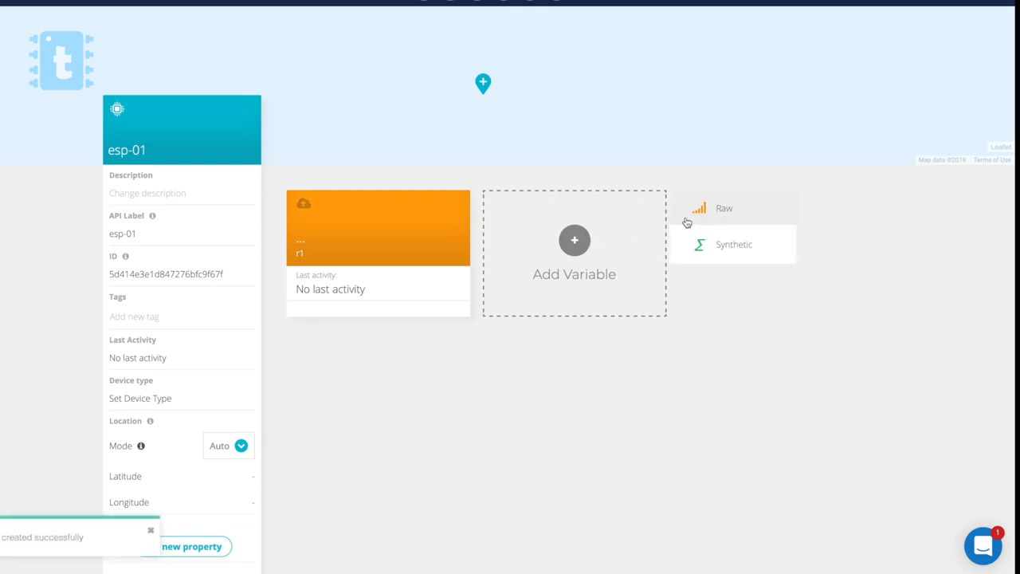
{"action": "left_click", "coordinate": [723, 208]}
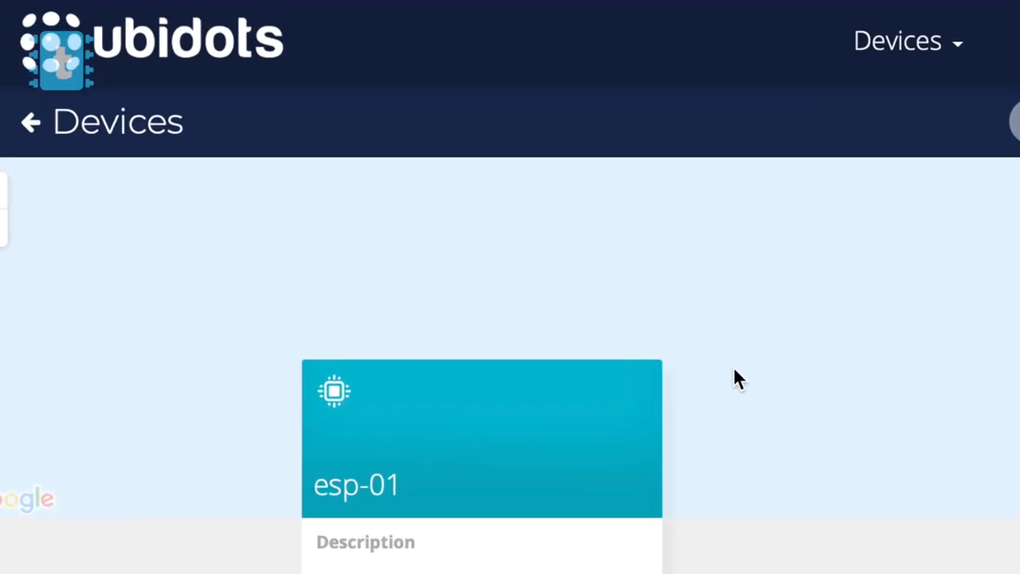
{"action": "mouse_move", "coordinate": [145, 58]}
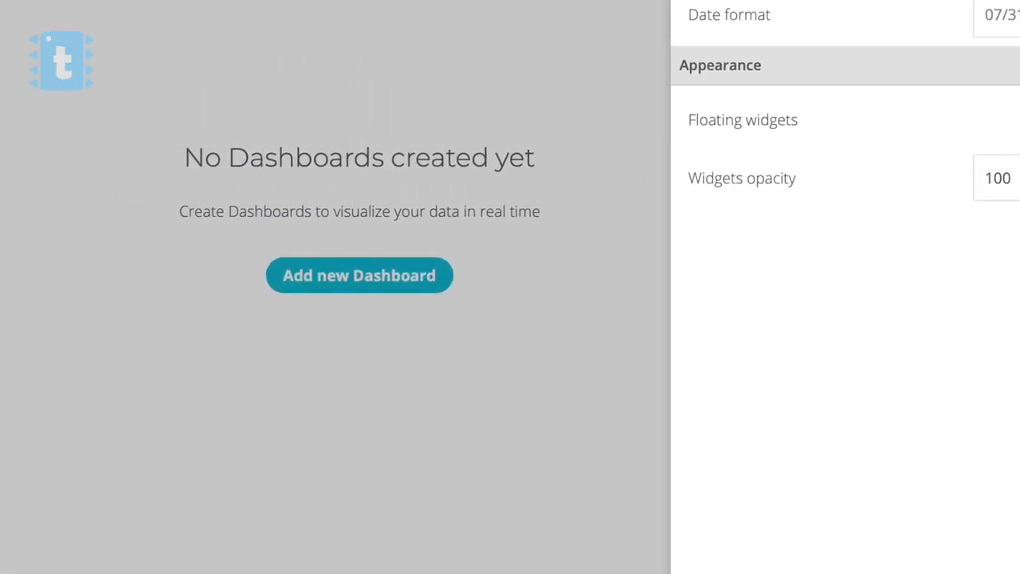
Save a new empty dashboard and start adding a Switch widget to it.
{"action": "left_click", "coordinate": [359, 275]}
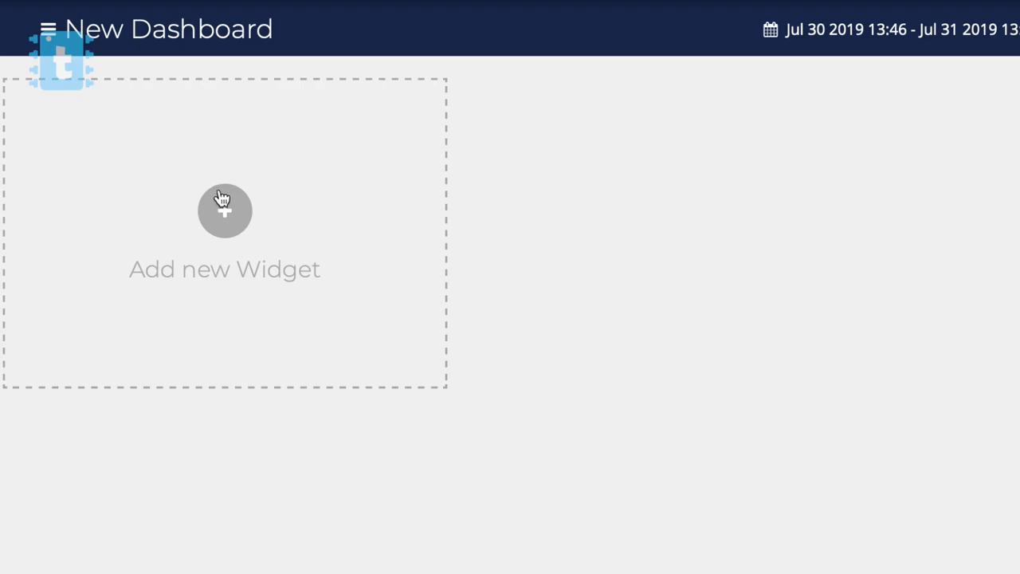
{"action": "left_click", "coordinate": [224, 210]}
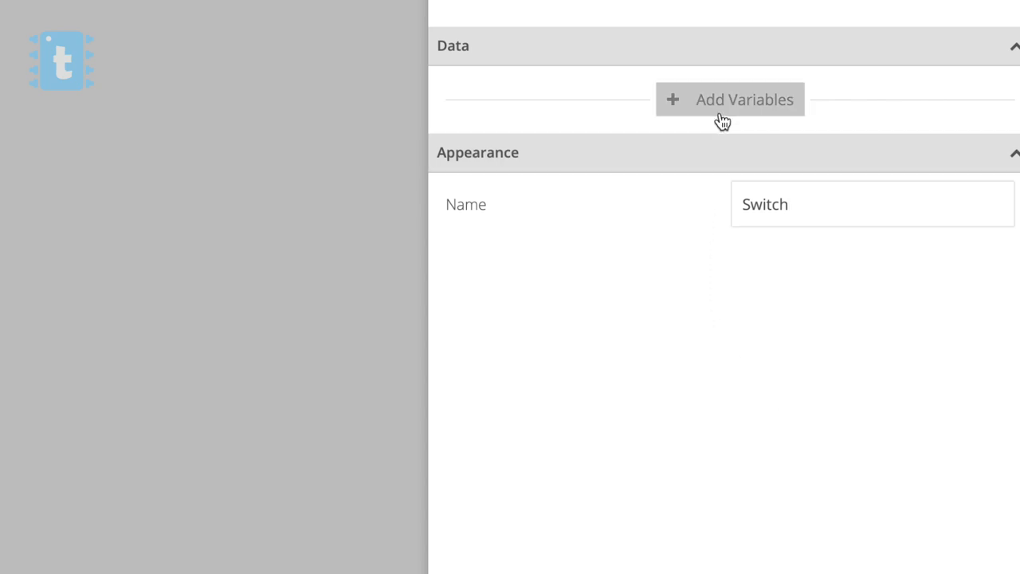
Link the switch widget to esp-01's r1 variable, name it Relay1, and save.
{"action": "left_click", "coordinate": [729, 99]}
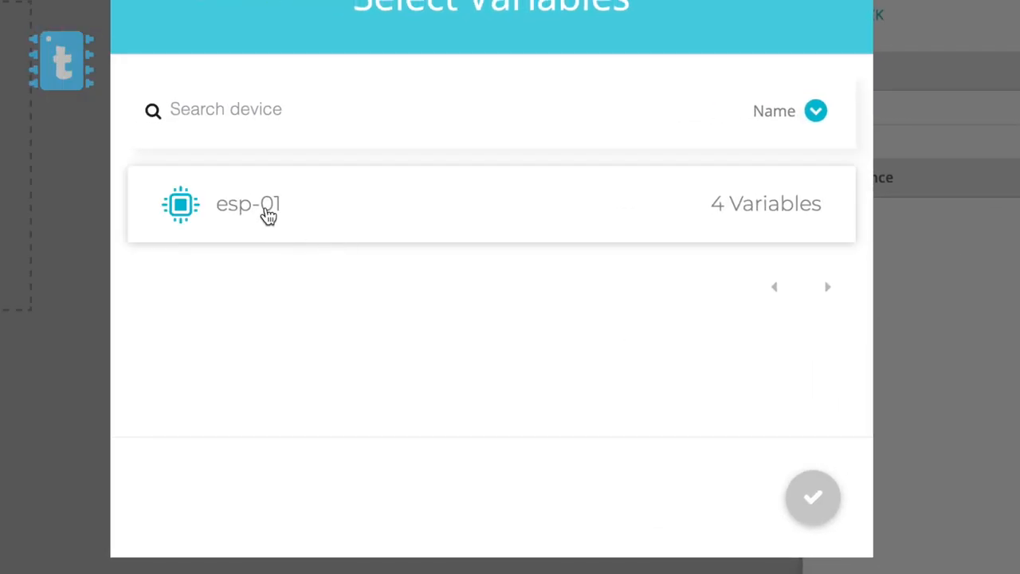
{"action": "left_click", "coordinate": [248, 204]}
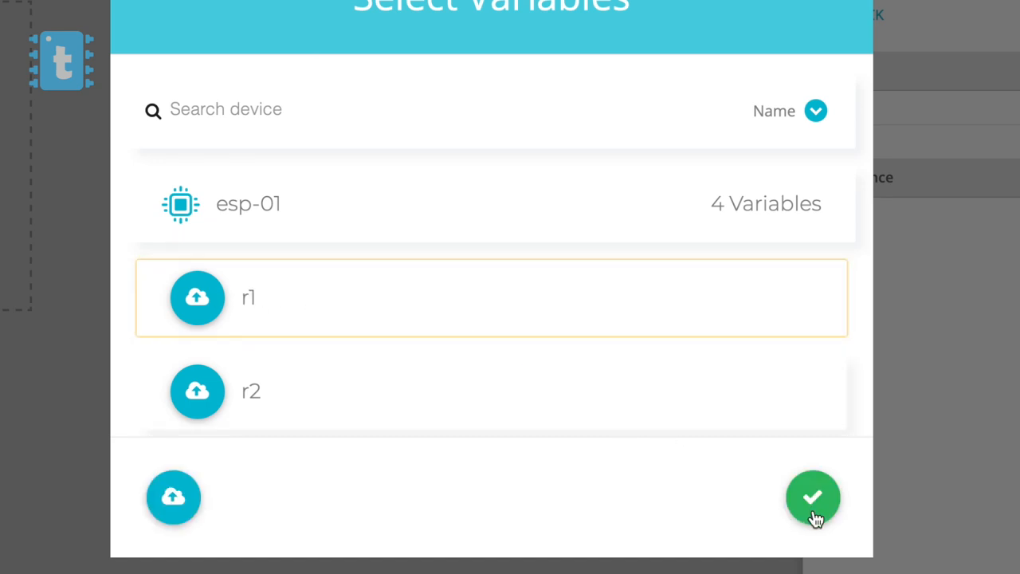
{"action": "left_click", "coordinate": [813, 496]}
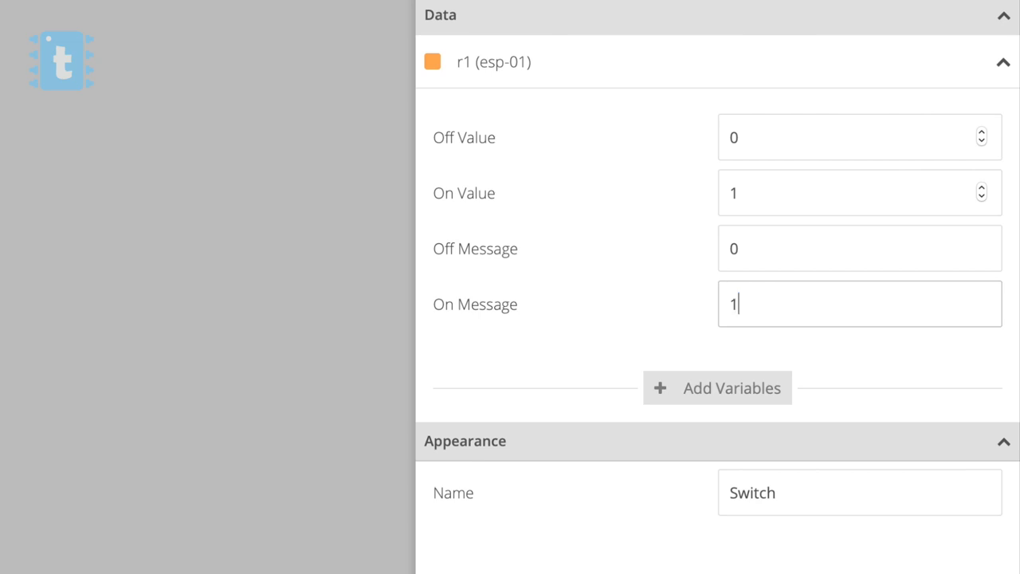
{"action": "double_click", "coordinate": [751, 492]}
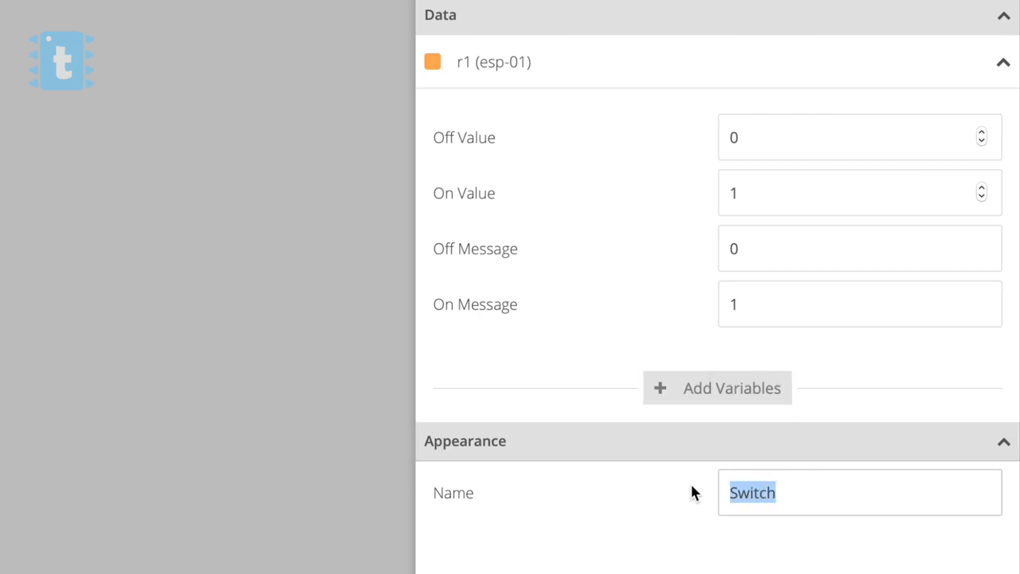
{"action": "type", "text": "Relay1"}
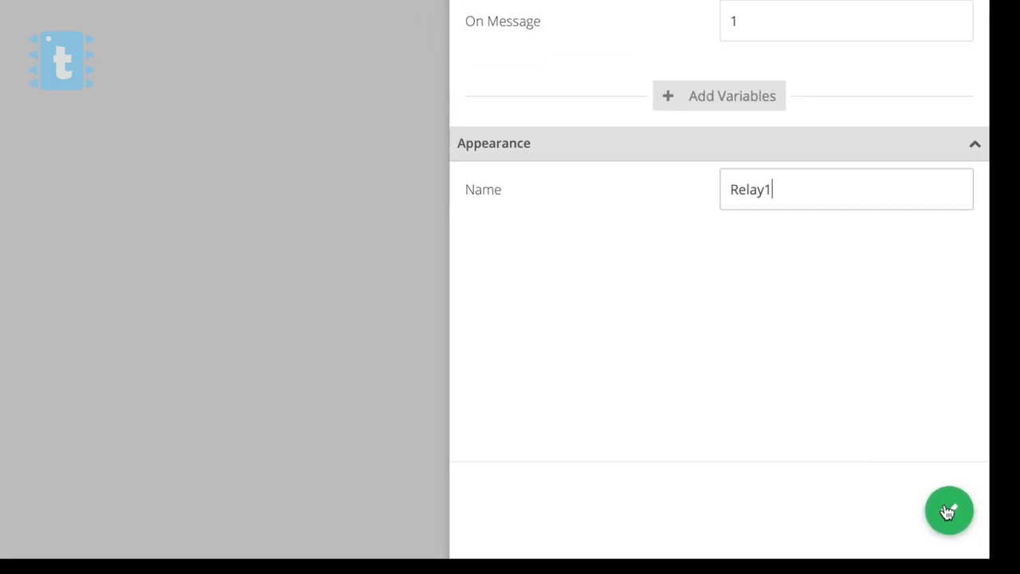
{"action": "left_click", "coordinate": [949, 511]}
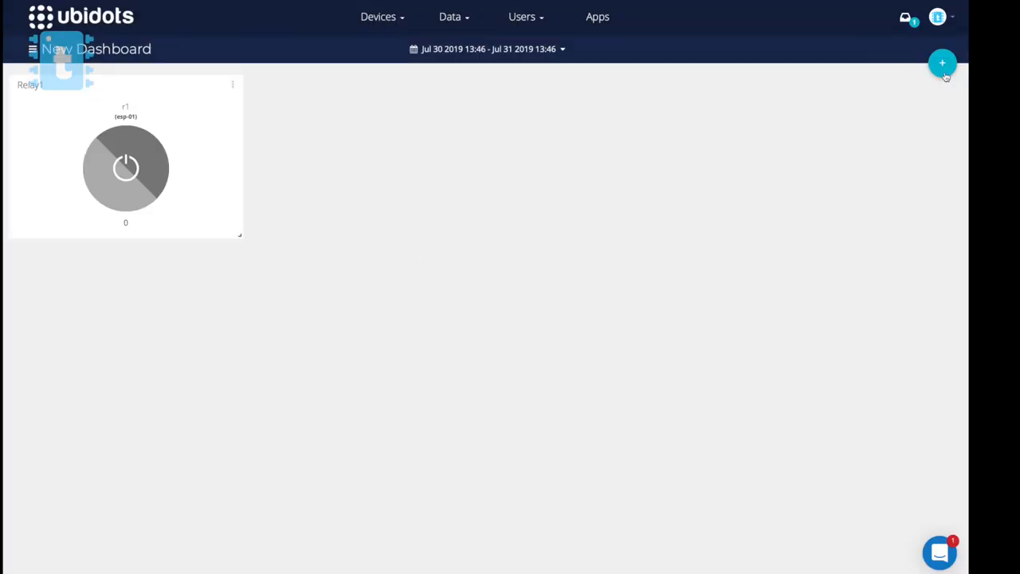
Add switch widgets Relay2–Relay4 for r2–r4, then view the account's API credentials.
{"action": "left_click", "coordinate": [942, 62]}
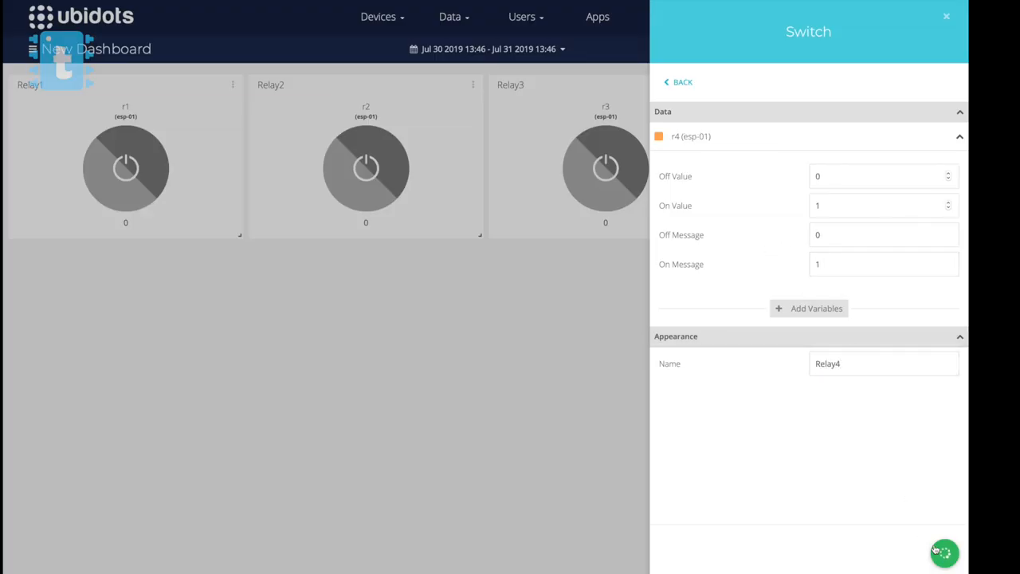
{"action": "left_click", "coordinate": [943, 553]}
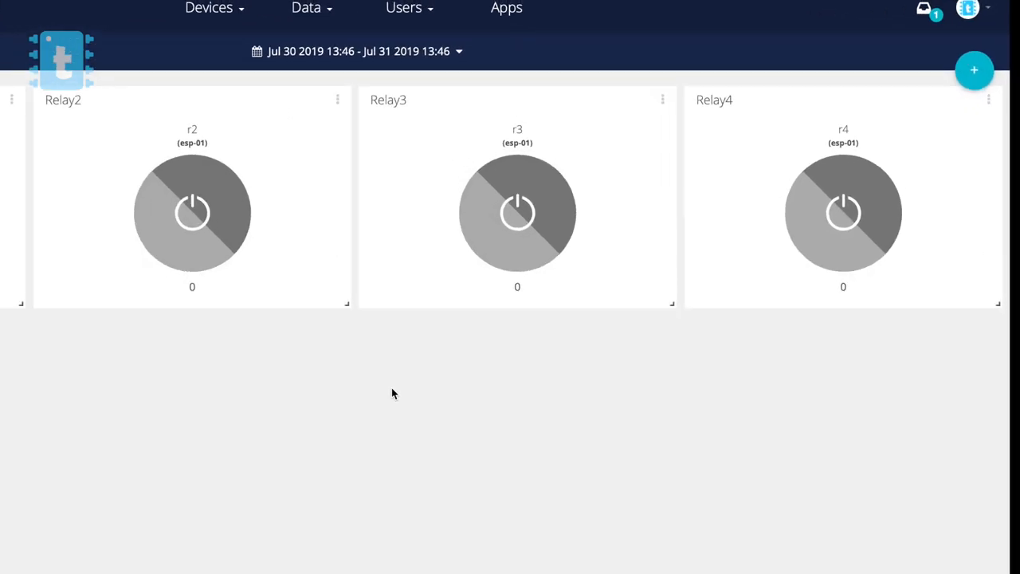
{"action": "left_click", "coordinate": [968, 9]}
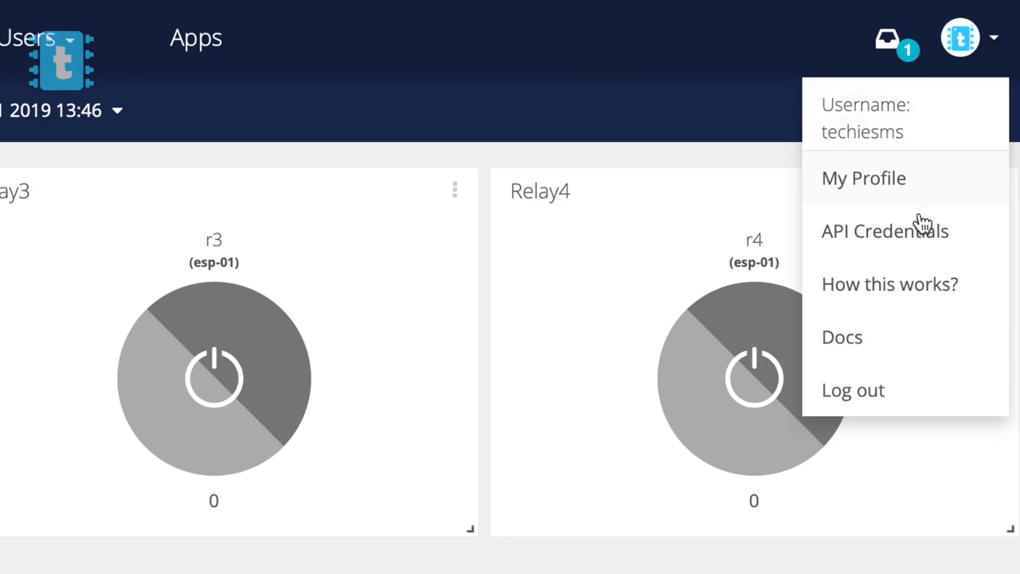
{"action": "left_click", "coordinate": [883, 230]}
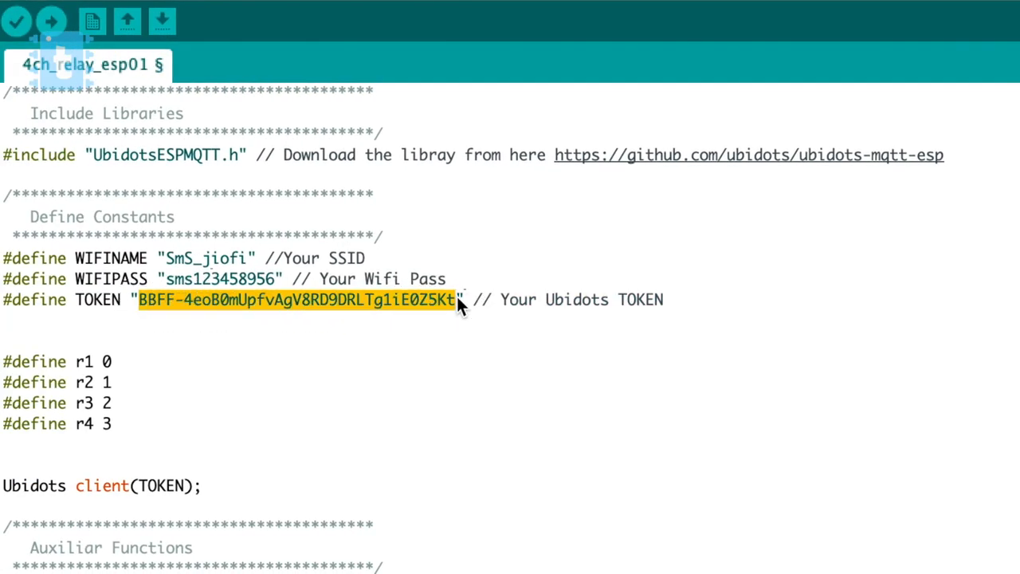
Paste the copied Ubidots token over the old string in the TOKEN define.
{"action": "right_click", "coordinate": [459, 307]}
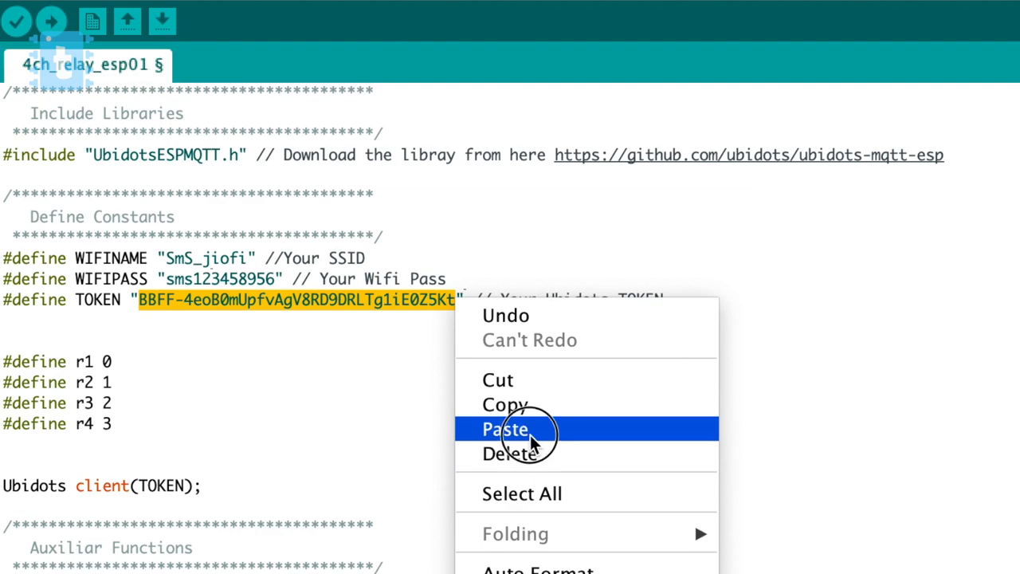
{"action": "left_click", "coordinate": [505, 428]}
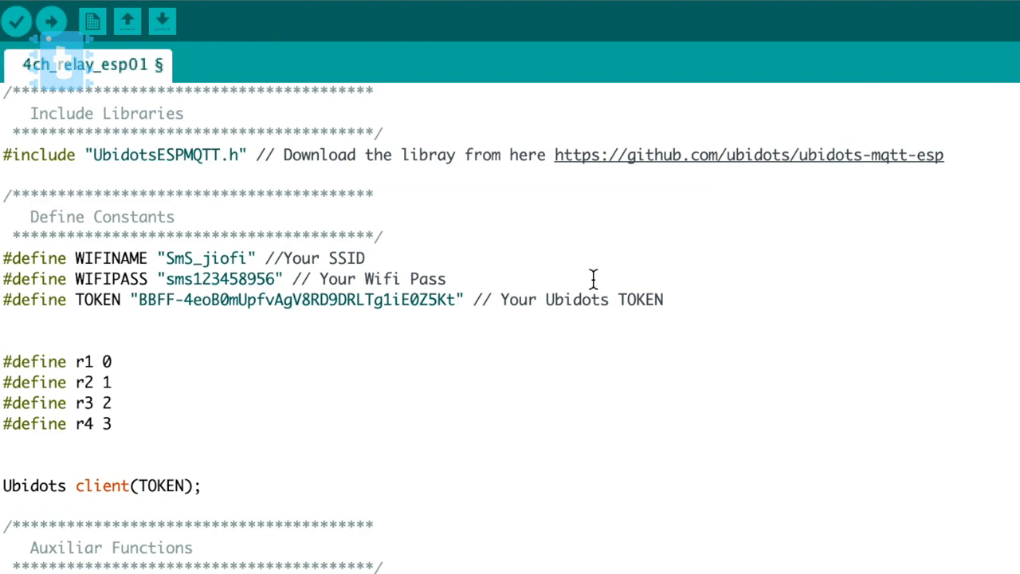
{"action": "left_click_drag", "start_coordinate": [4, 361], "coordinate": [112, 424]}
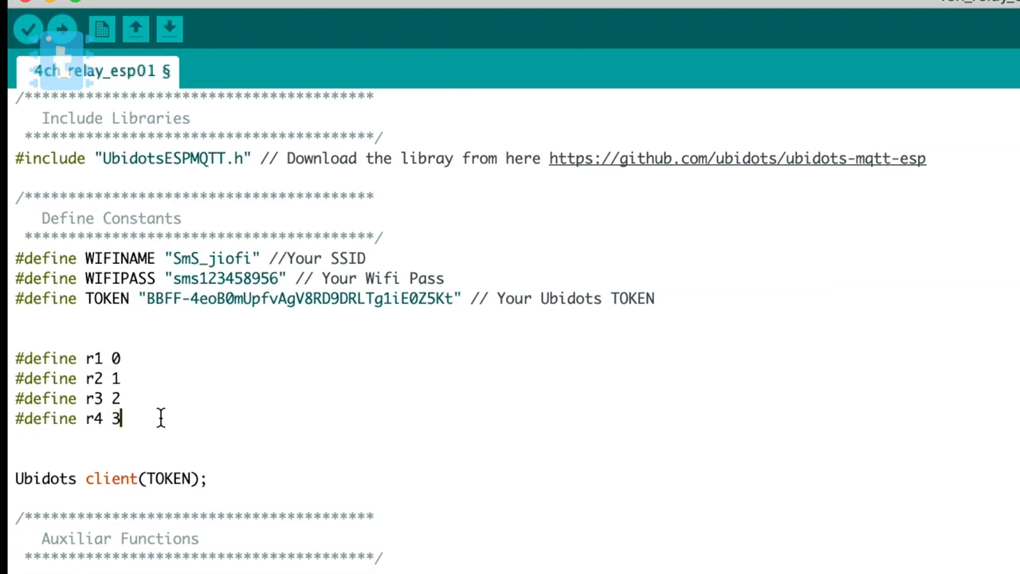
{"action": "scroll", "scroll_direction": "down", "scroll_amount": 3}
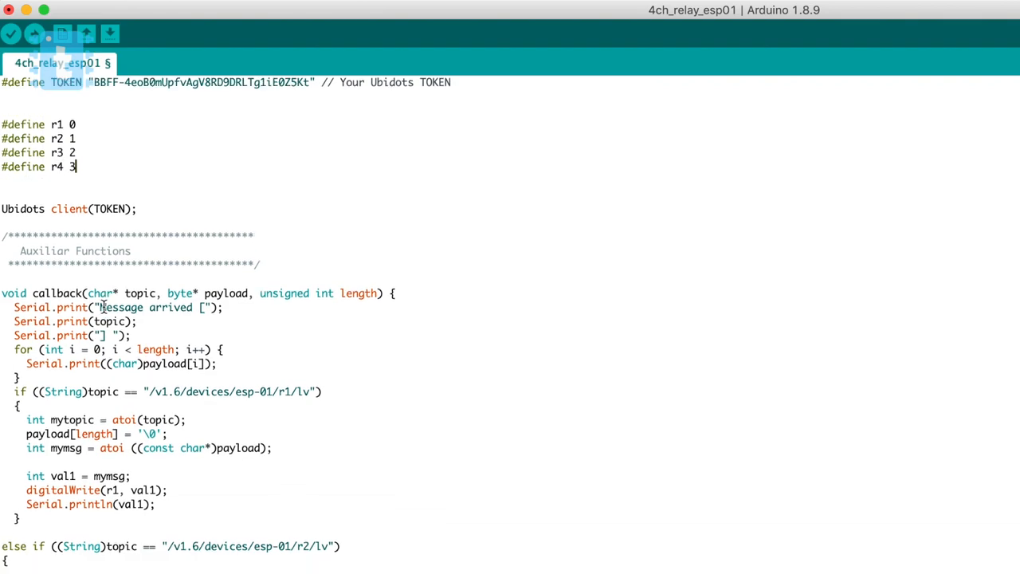
{"action": "scroll", "scroll_direction": "down", "scroll_amount": 3}
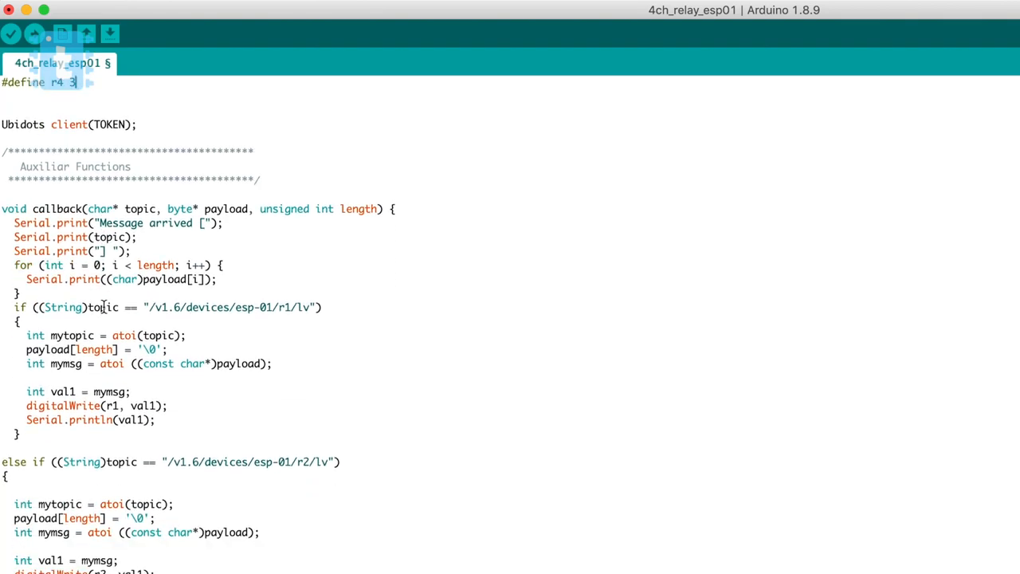
{"action": "scroll", "scroll_direction": "down", "scroll_amount": 3}
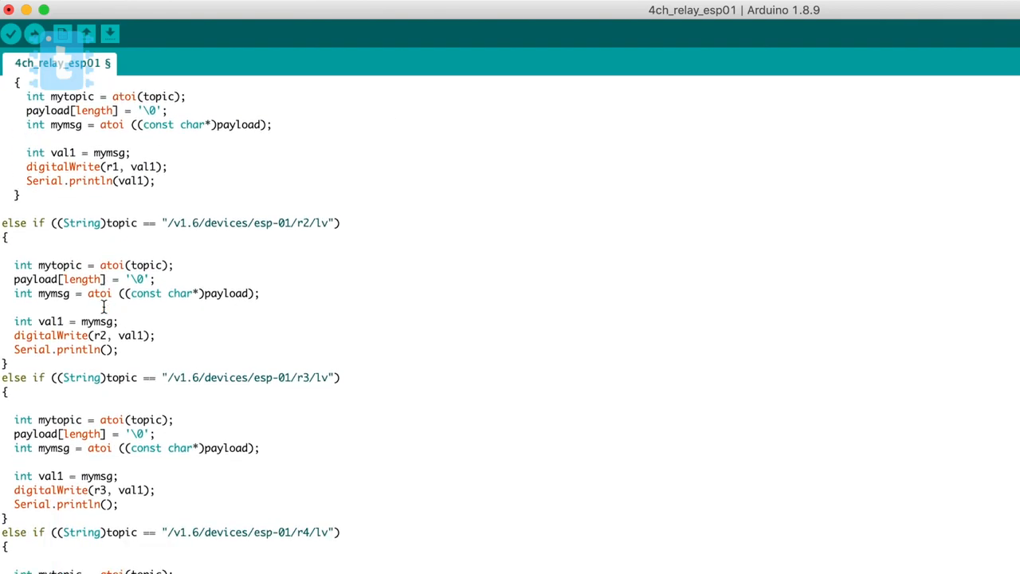
{"action": "left_click", "coordinate": [257, 15]}
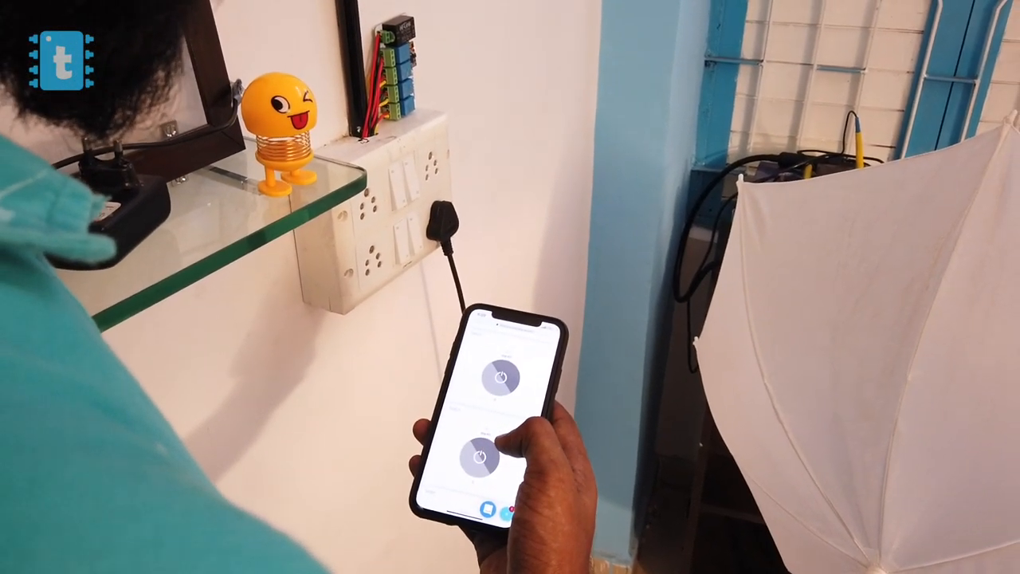
Switch on a relay from the phone dashboard to light the studio lamp.
{"action": "left_click", "coordinate": [467, 460]}
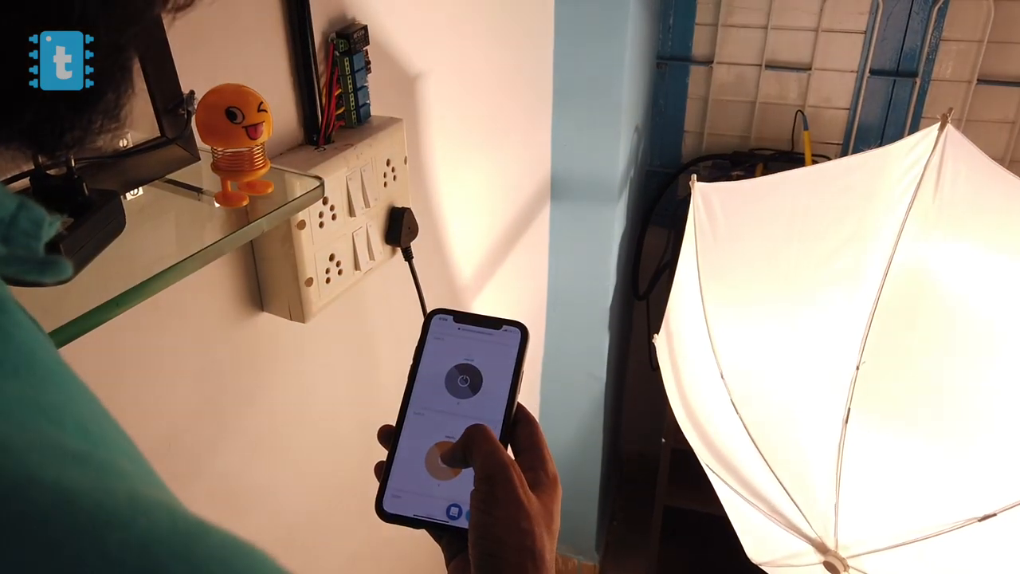